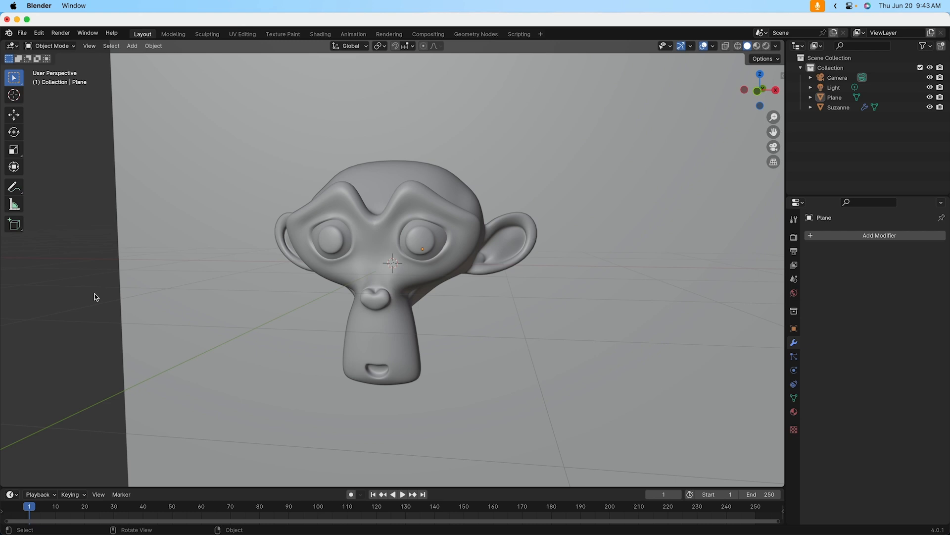
{"action": "mouse_move", "coordinate": [404, 308]}
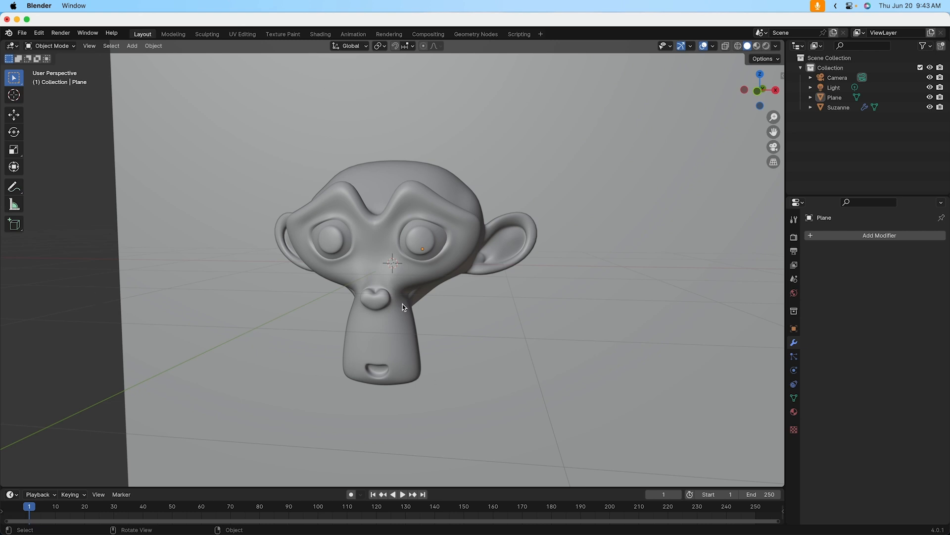
{"action": "mouse_move", "coordinate": [404, 270]}
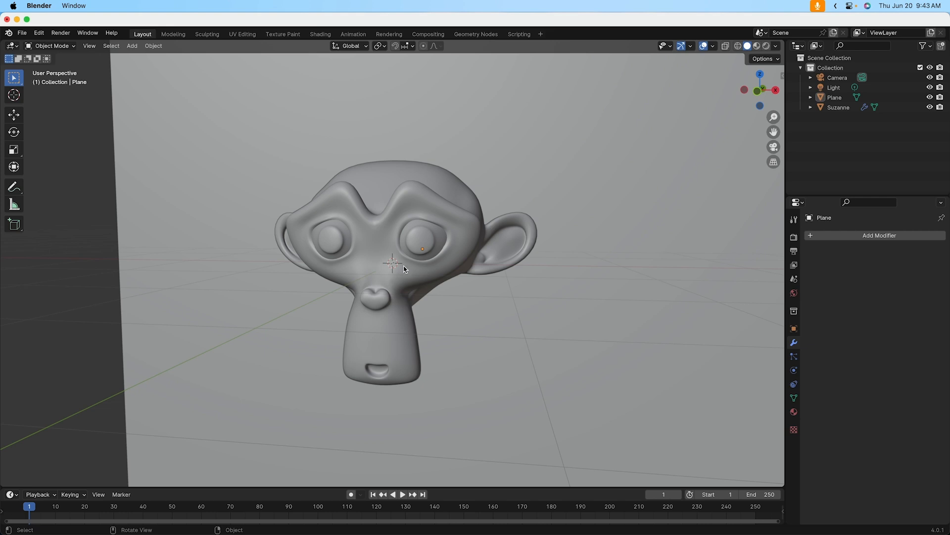
{"action": "mouse_move", "coordinate": [405, 292]}
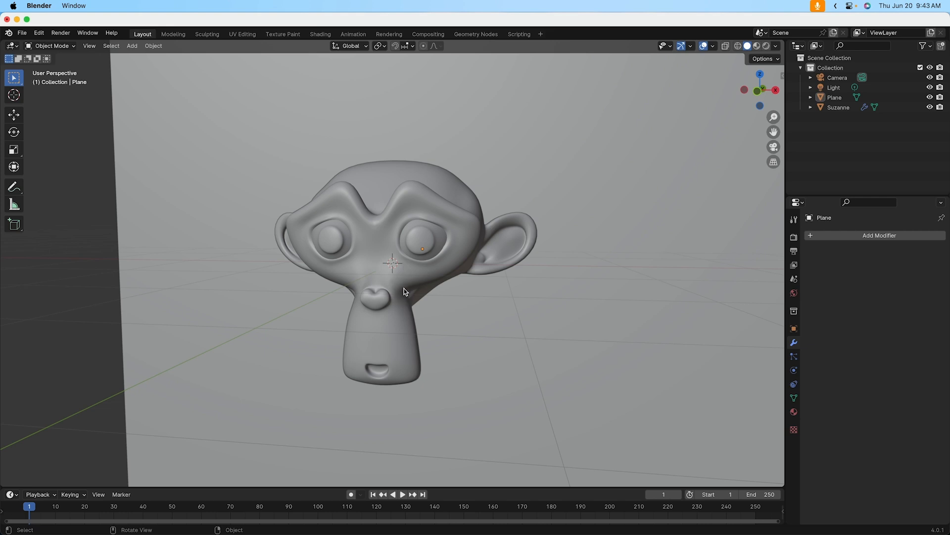
{"action": "mouse_move", "coordinate": [299, 386]}
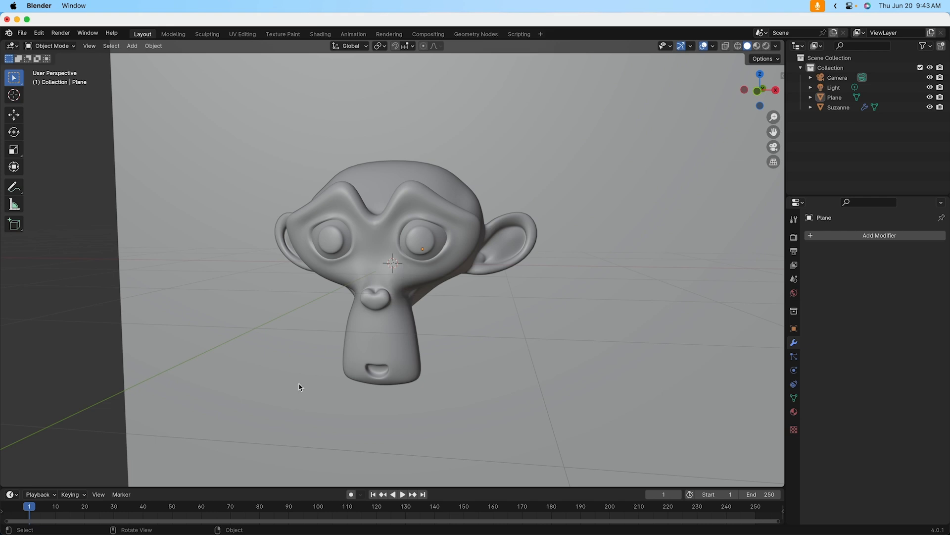
{"action": "mouse_move", "coordinate": [246, 192]}
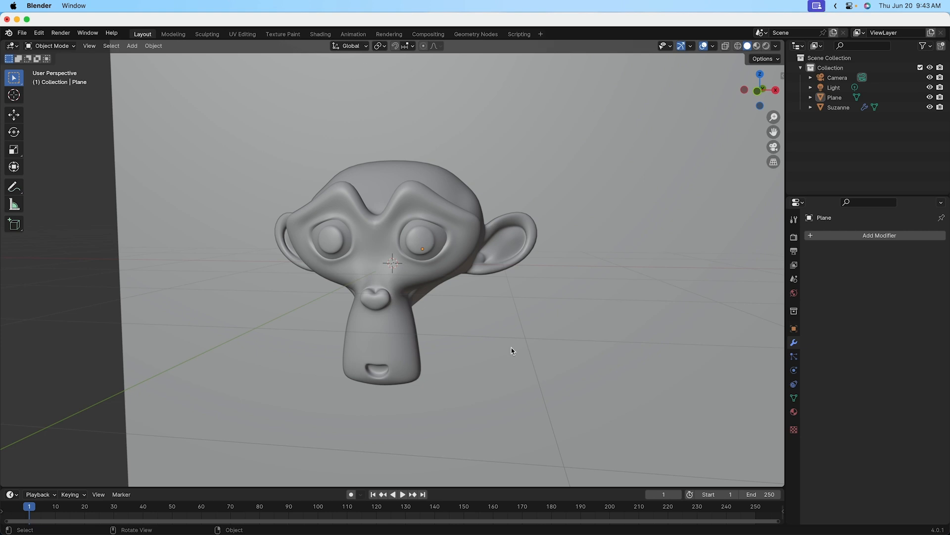
{"action": "mouse_move", "coordinate": [423, 418]}
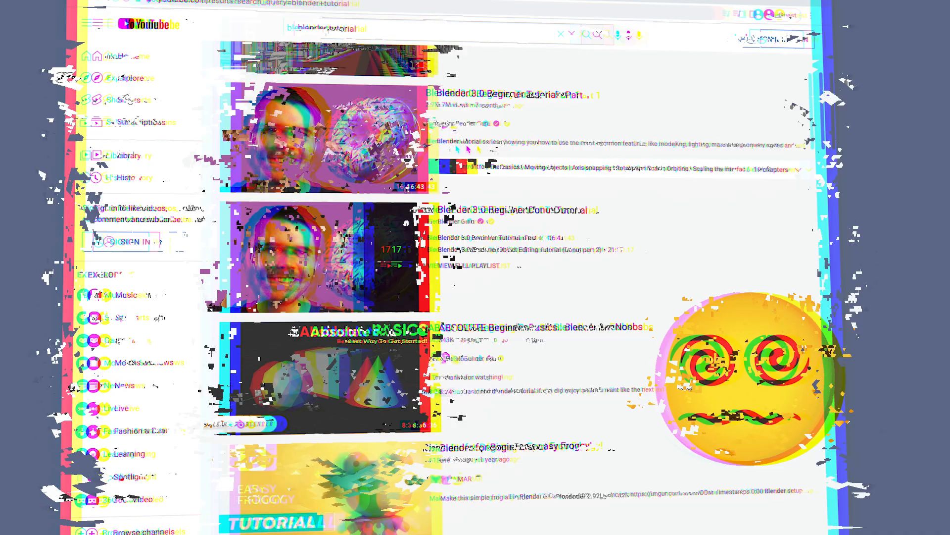
{"action": "scroll", "scroll_direction": "down", "scroll_amount": 3}
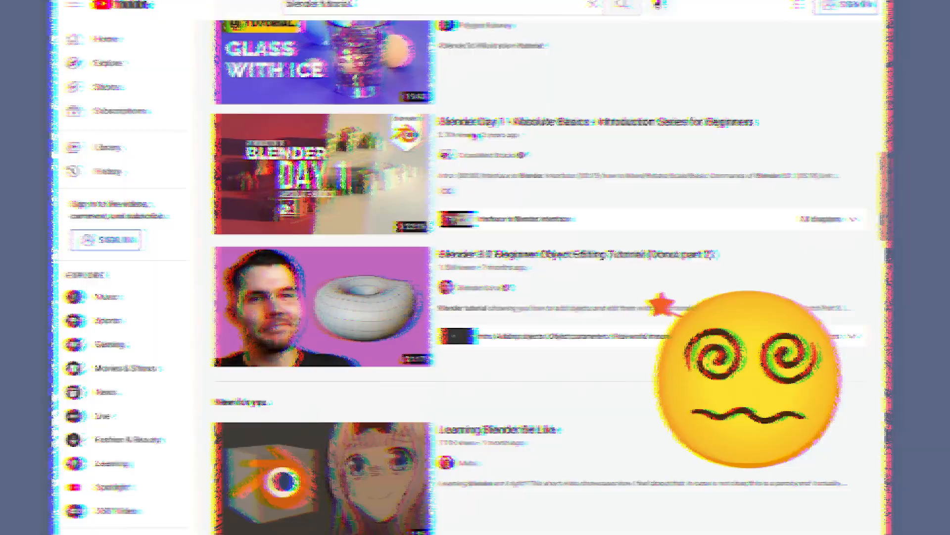